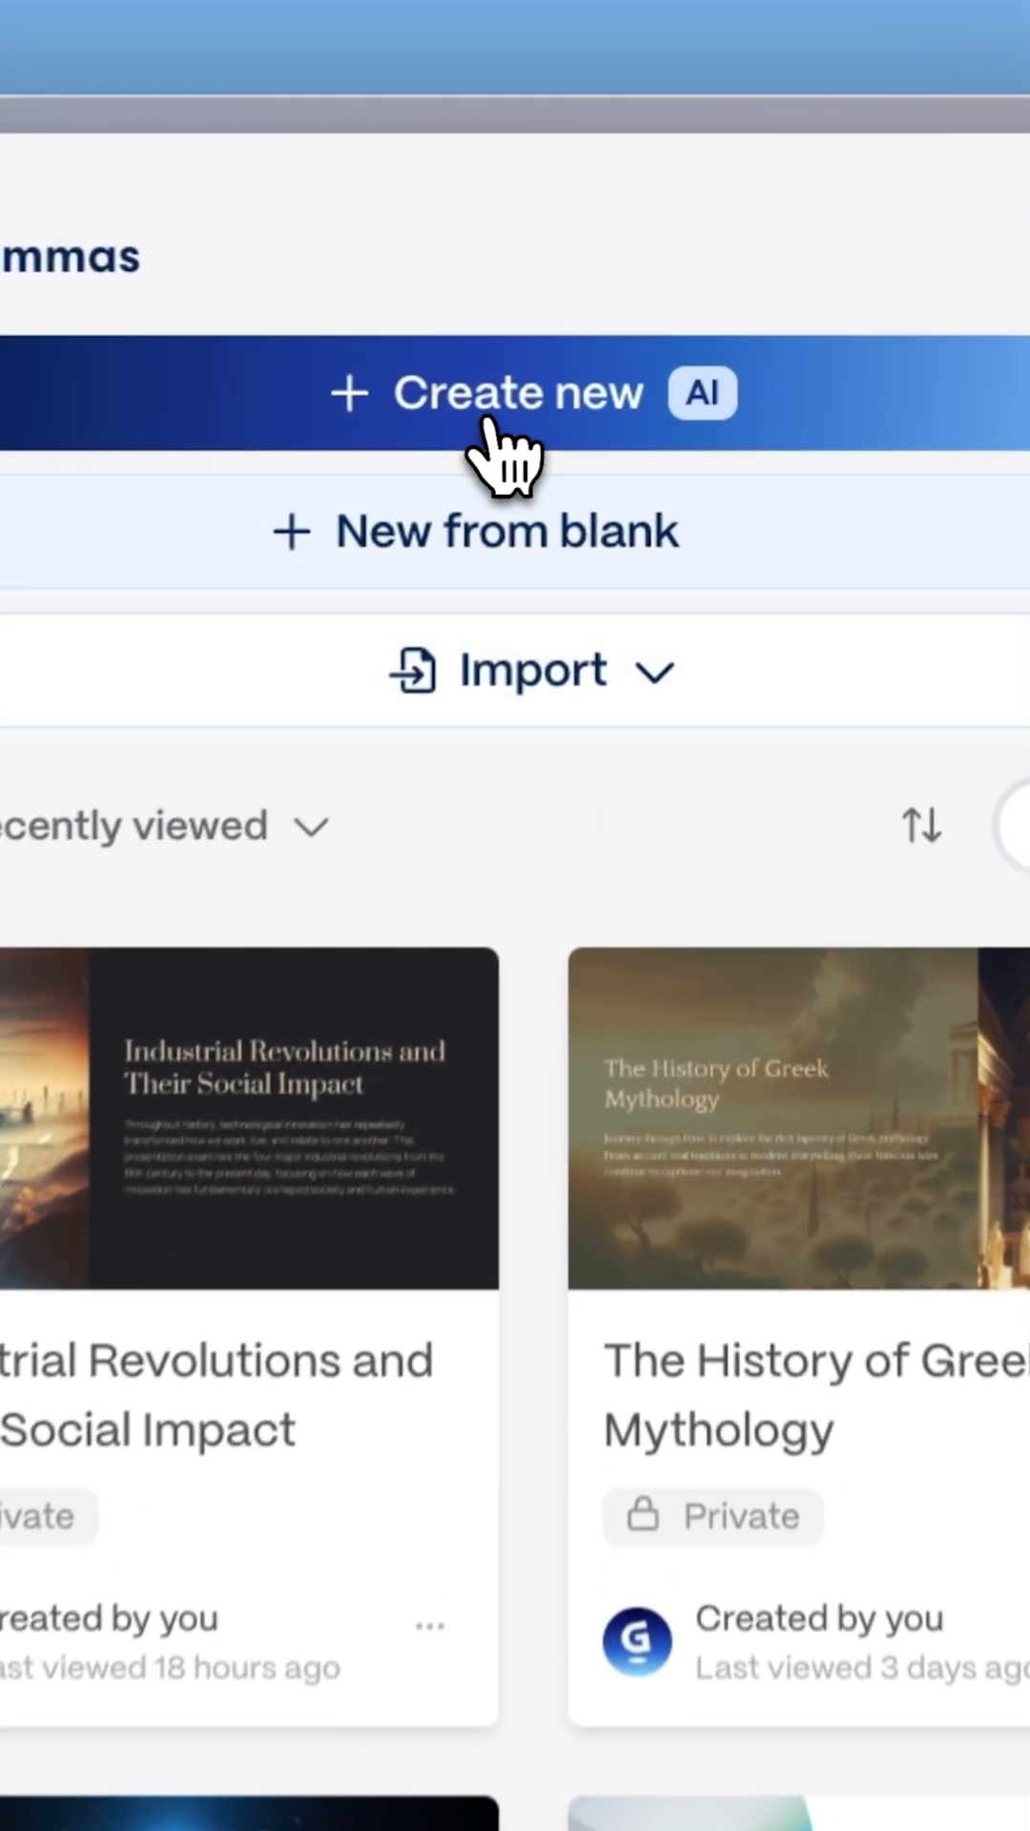
- Start a new AI-generated gamma to import the Circadian Rhythm PDF
click(517, 393)
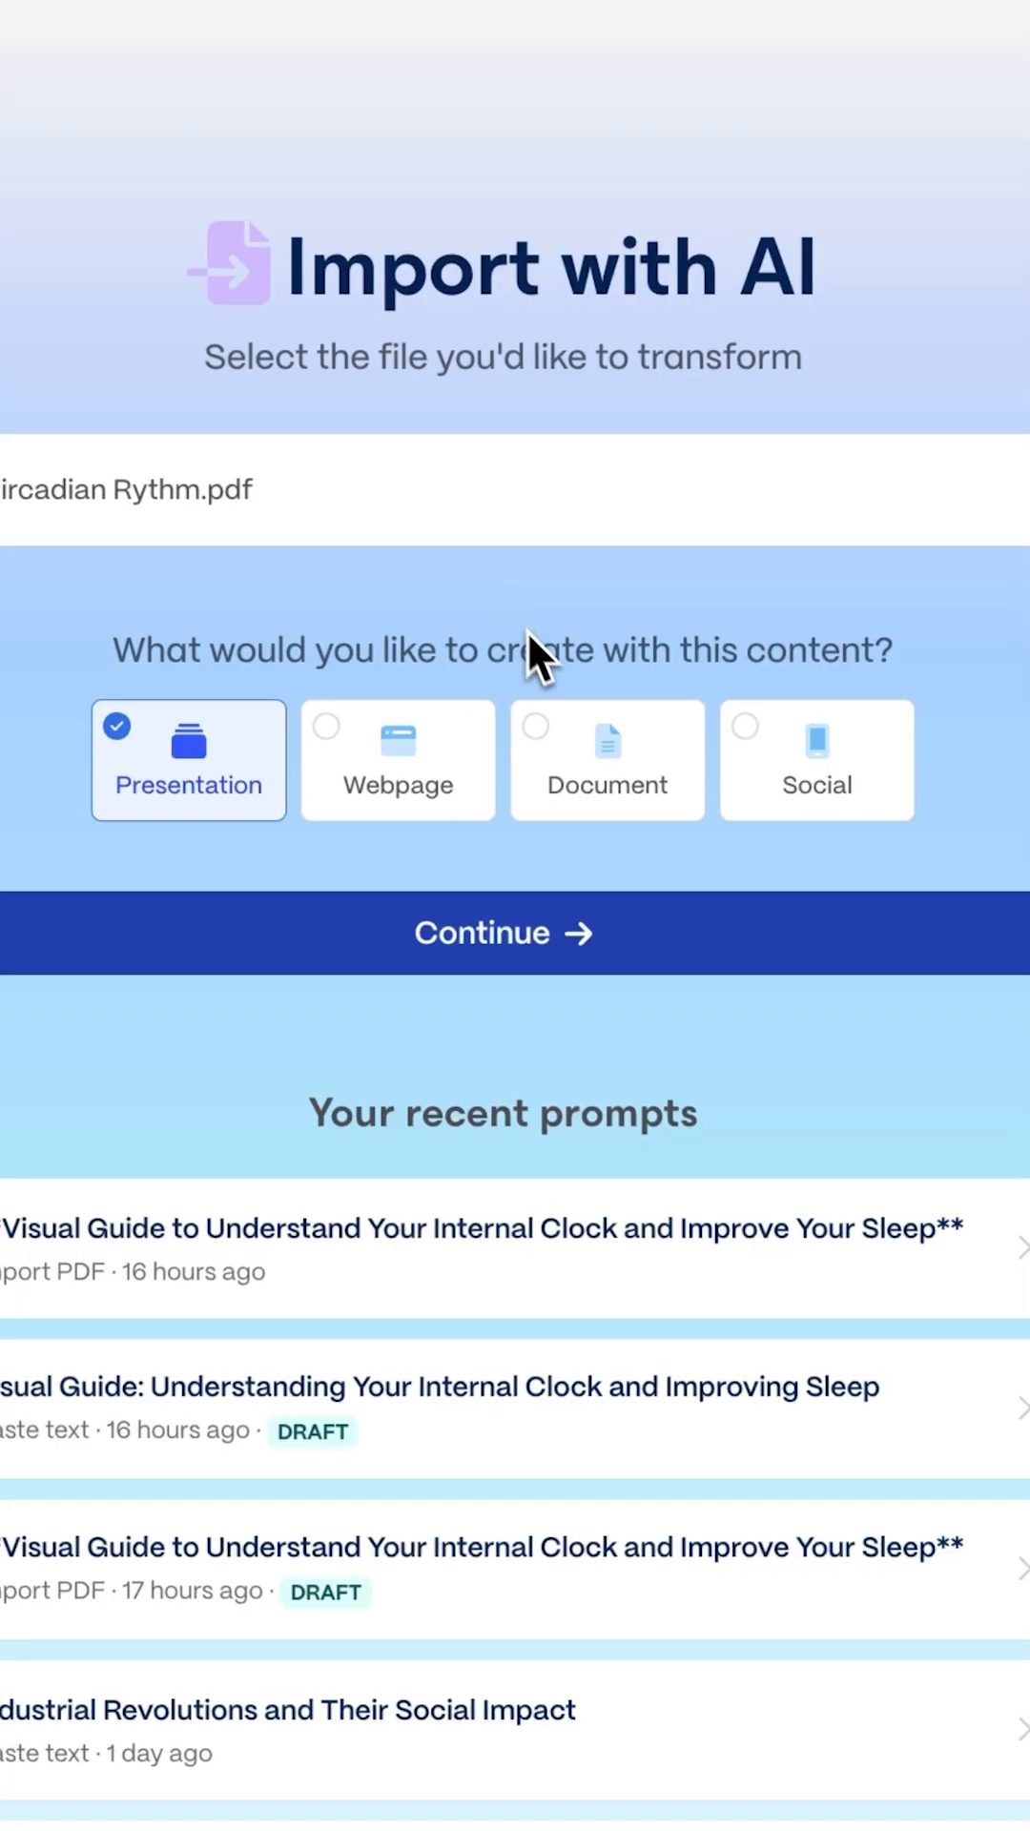
- Choose Document as the output type and continue to the theme picker
click(608, 759)
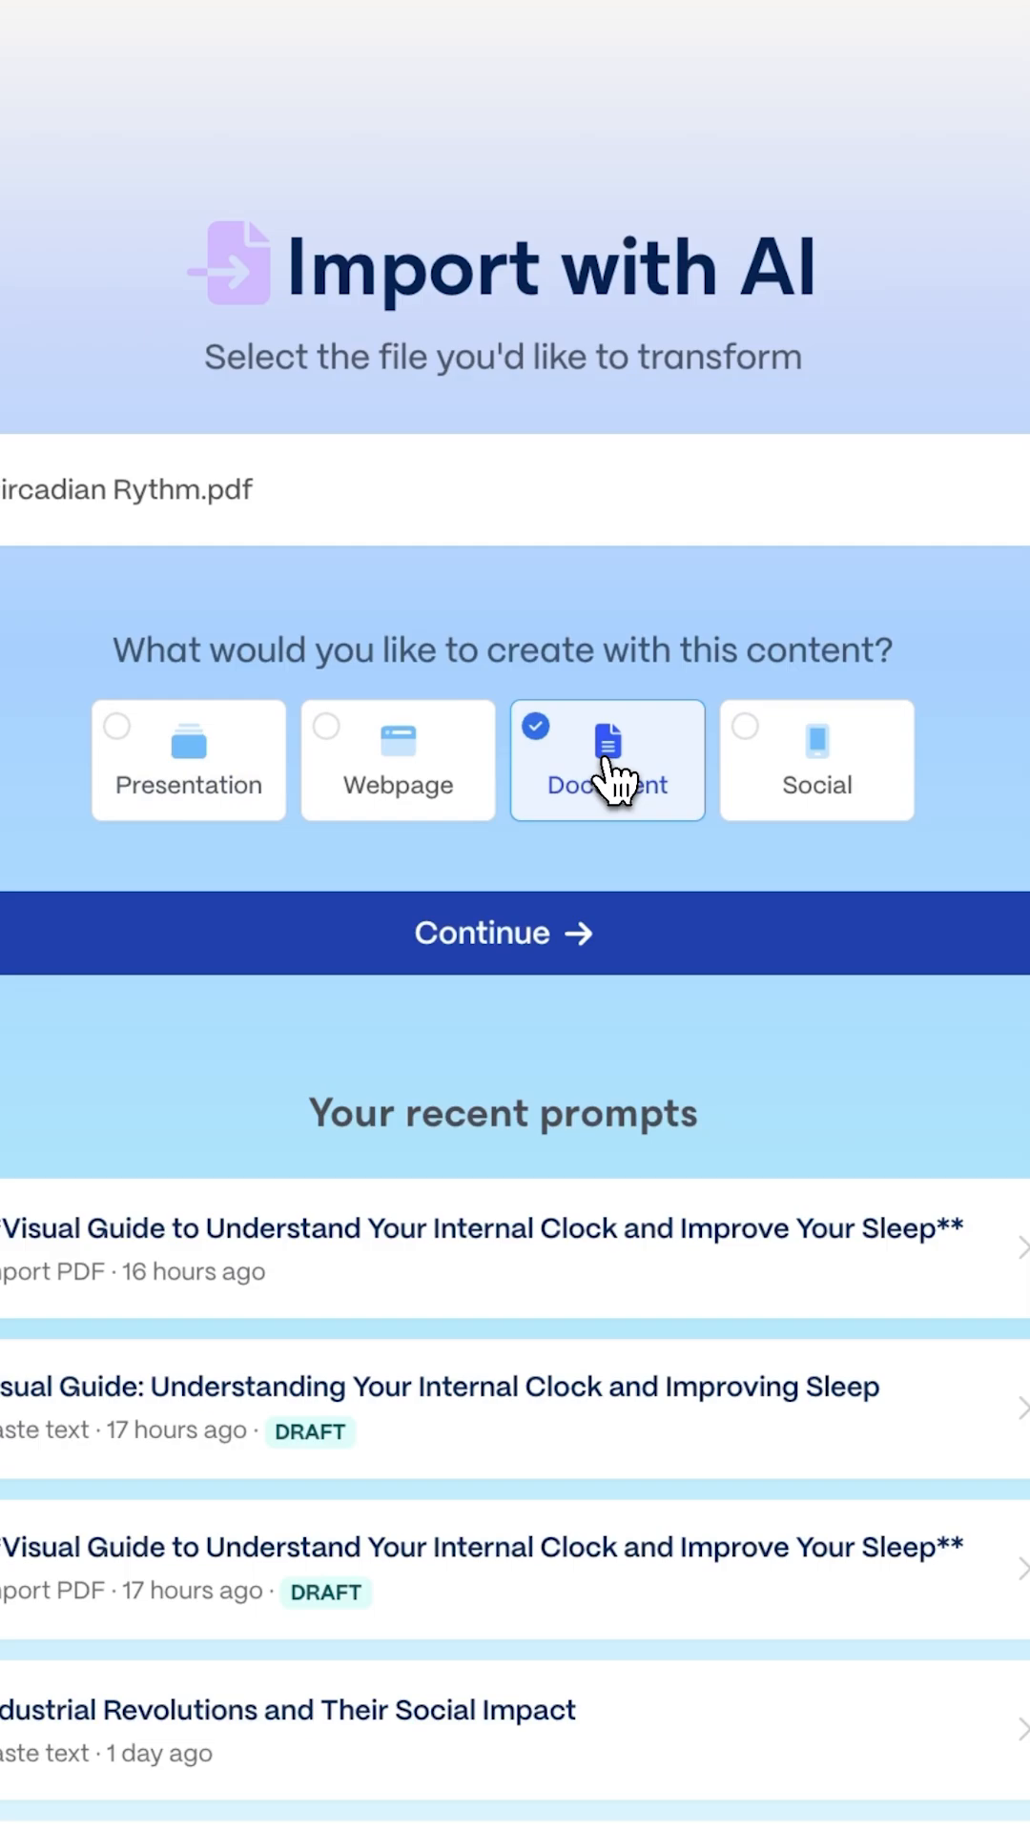
click(502, 934)
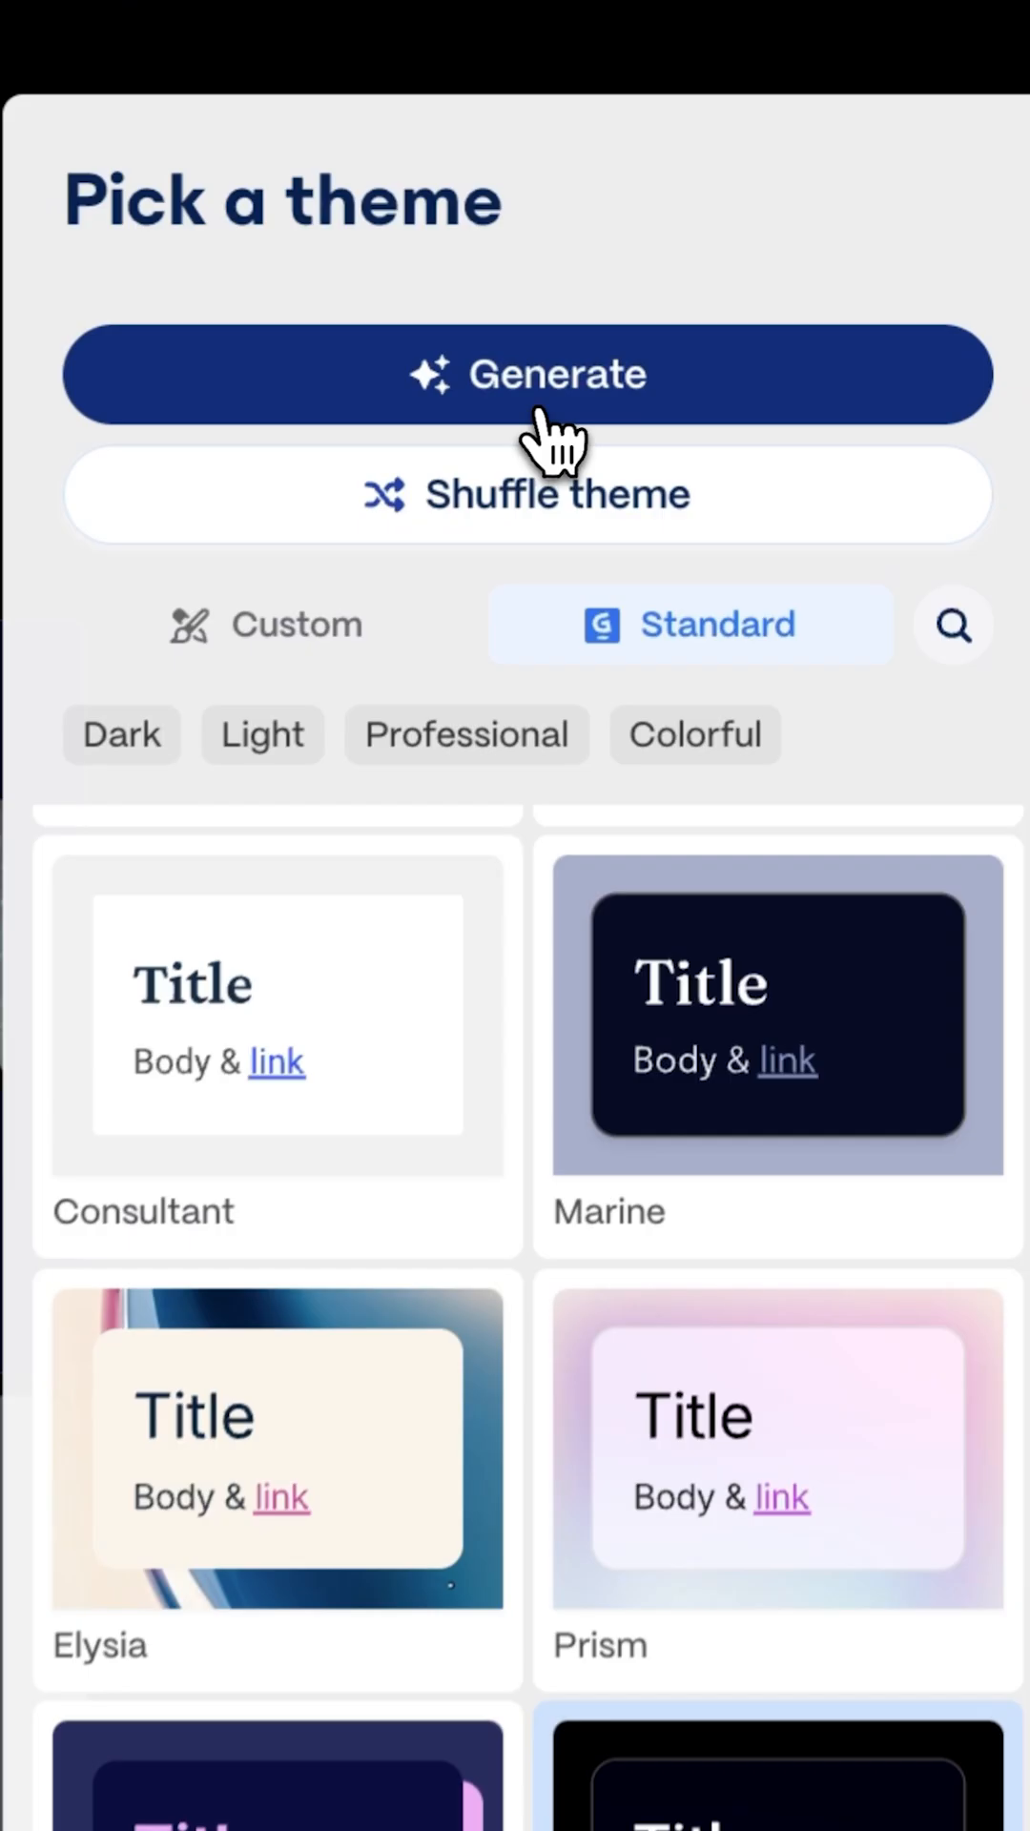
- Generate the dark-themed circadian rhythm document from the PDF
click(531, 374)
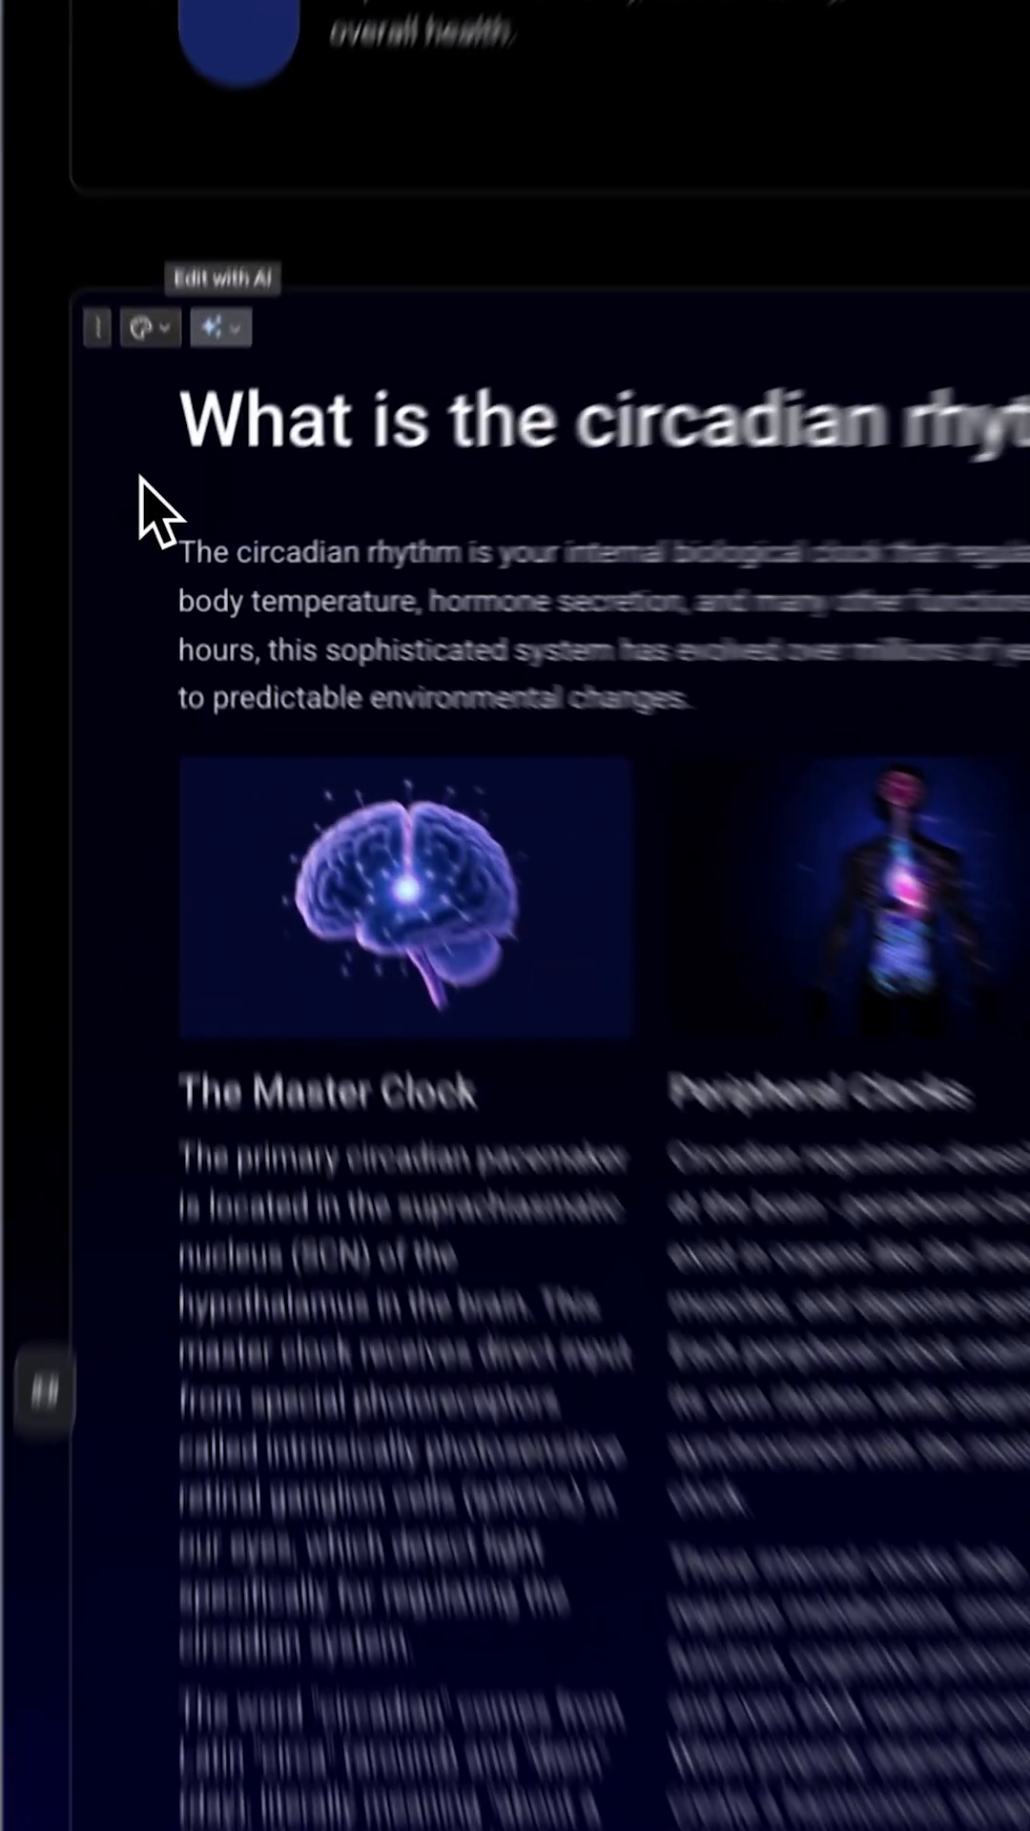
- Make the Key factors habits section more visual with Edit with AI
click(221, 328)
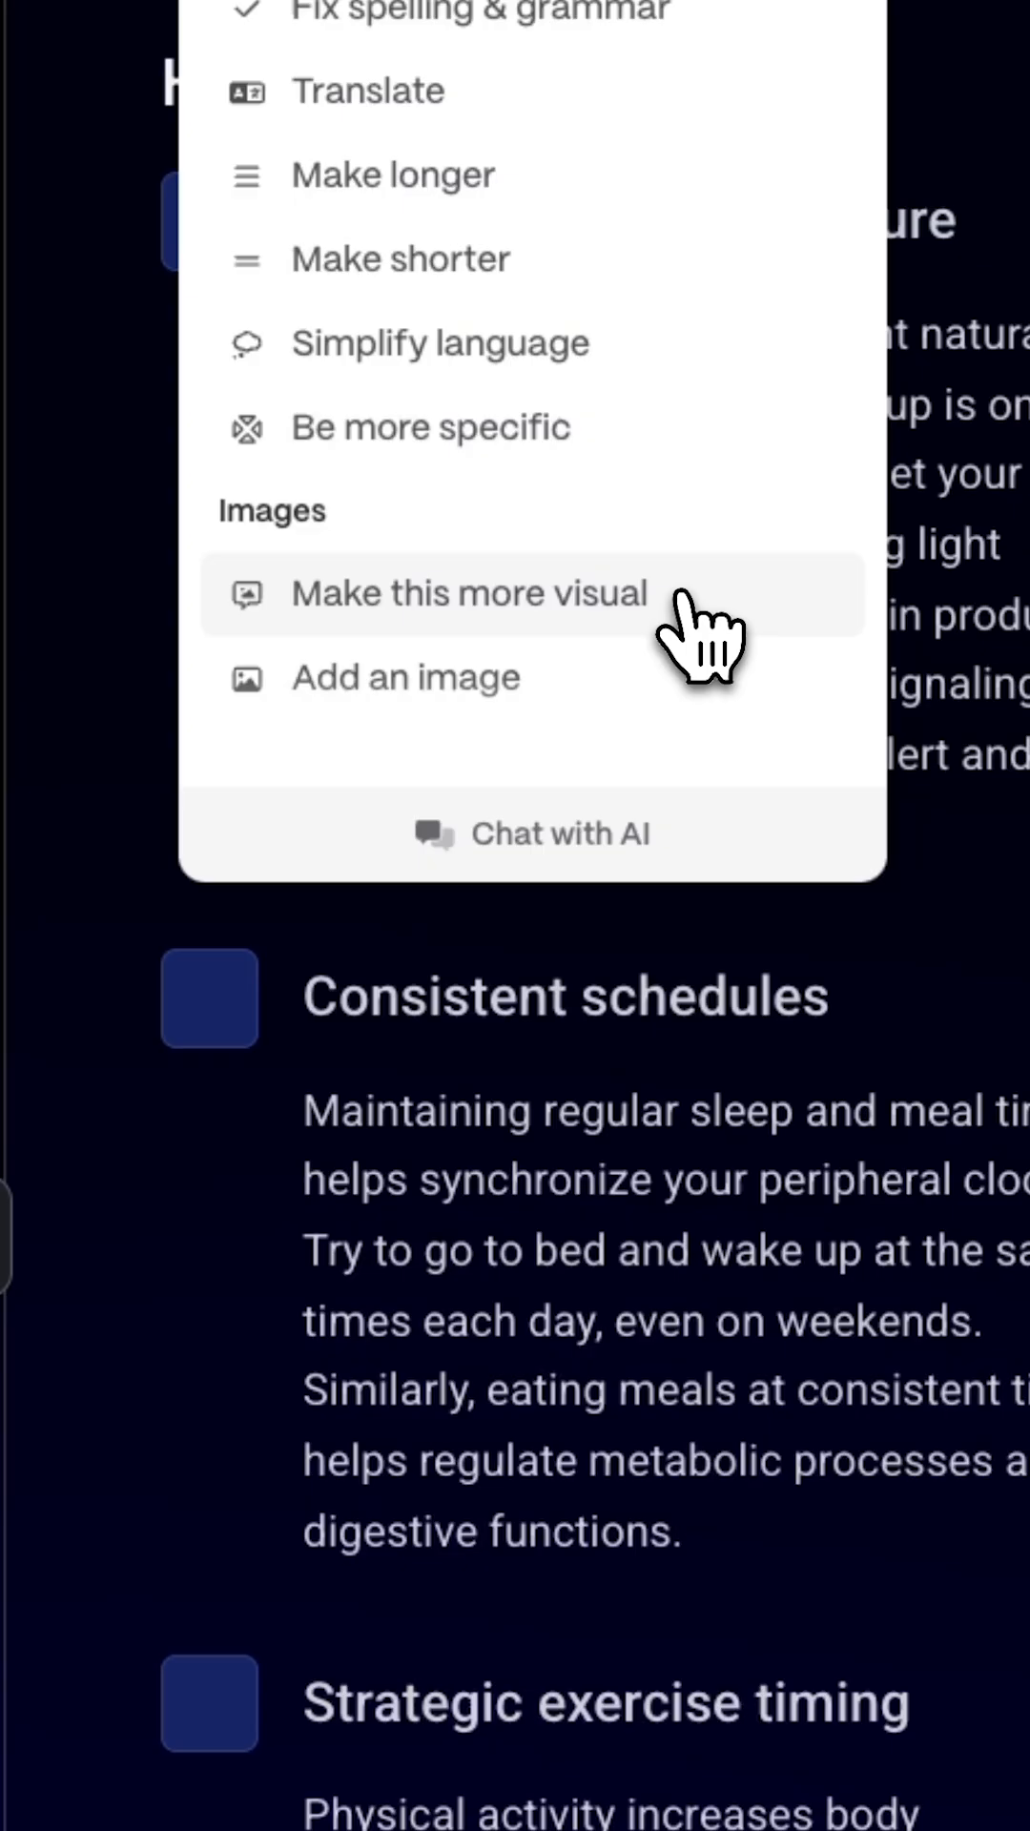
click(469, 594)
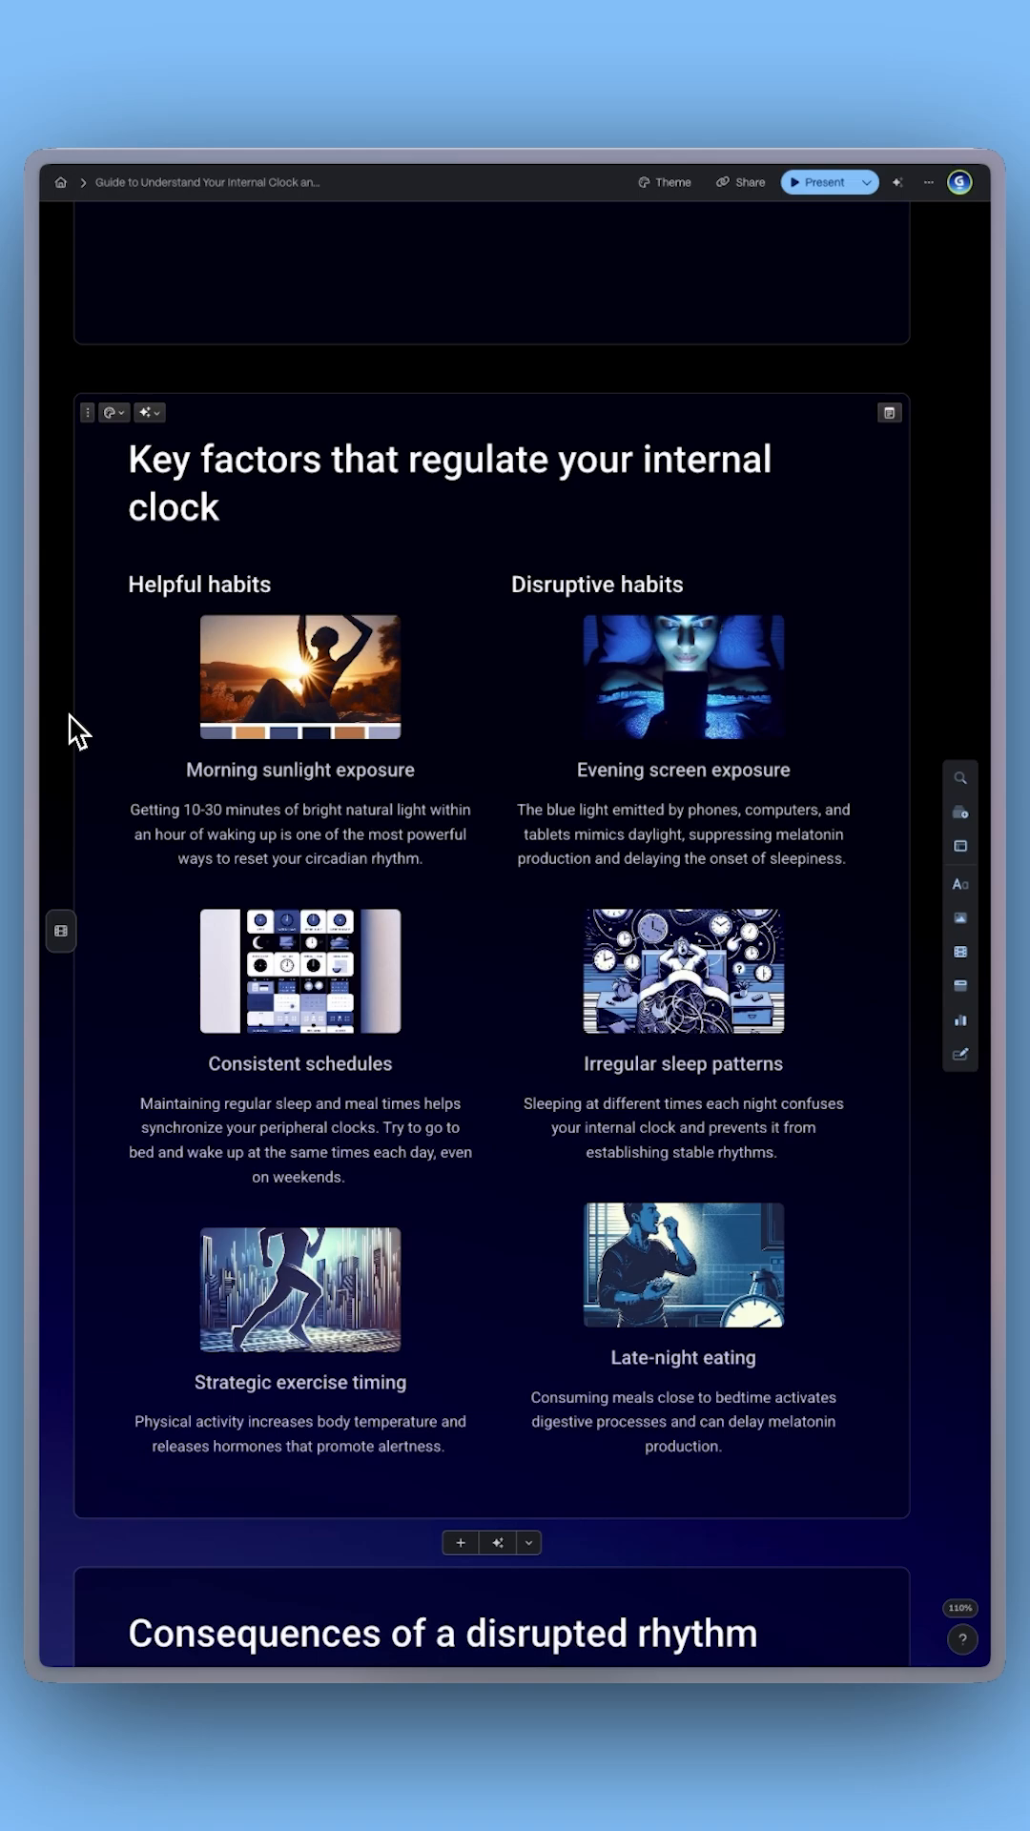
- Share the sleep guide as a LinkedIn post via Export
click(740, 183)
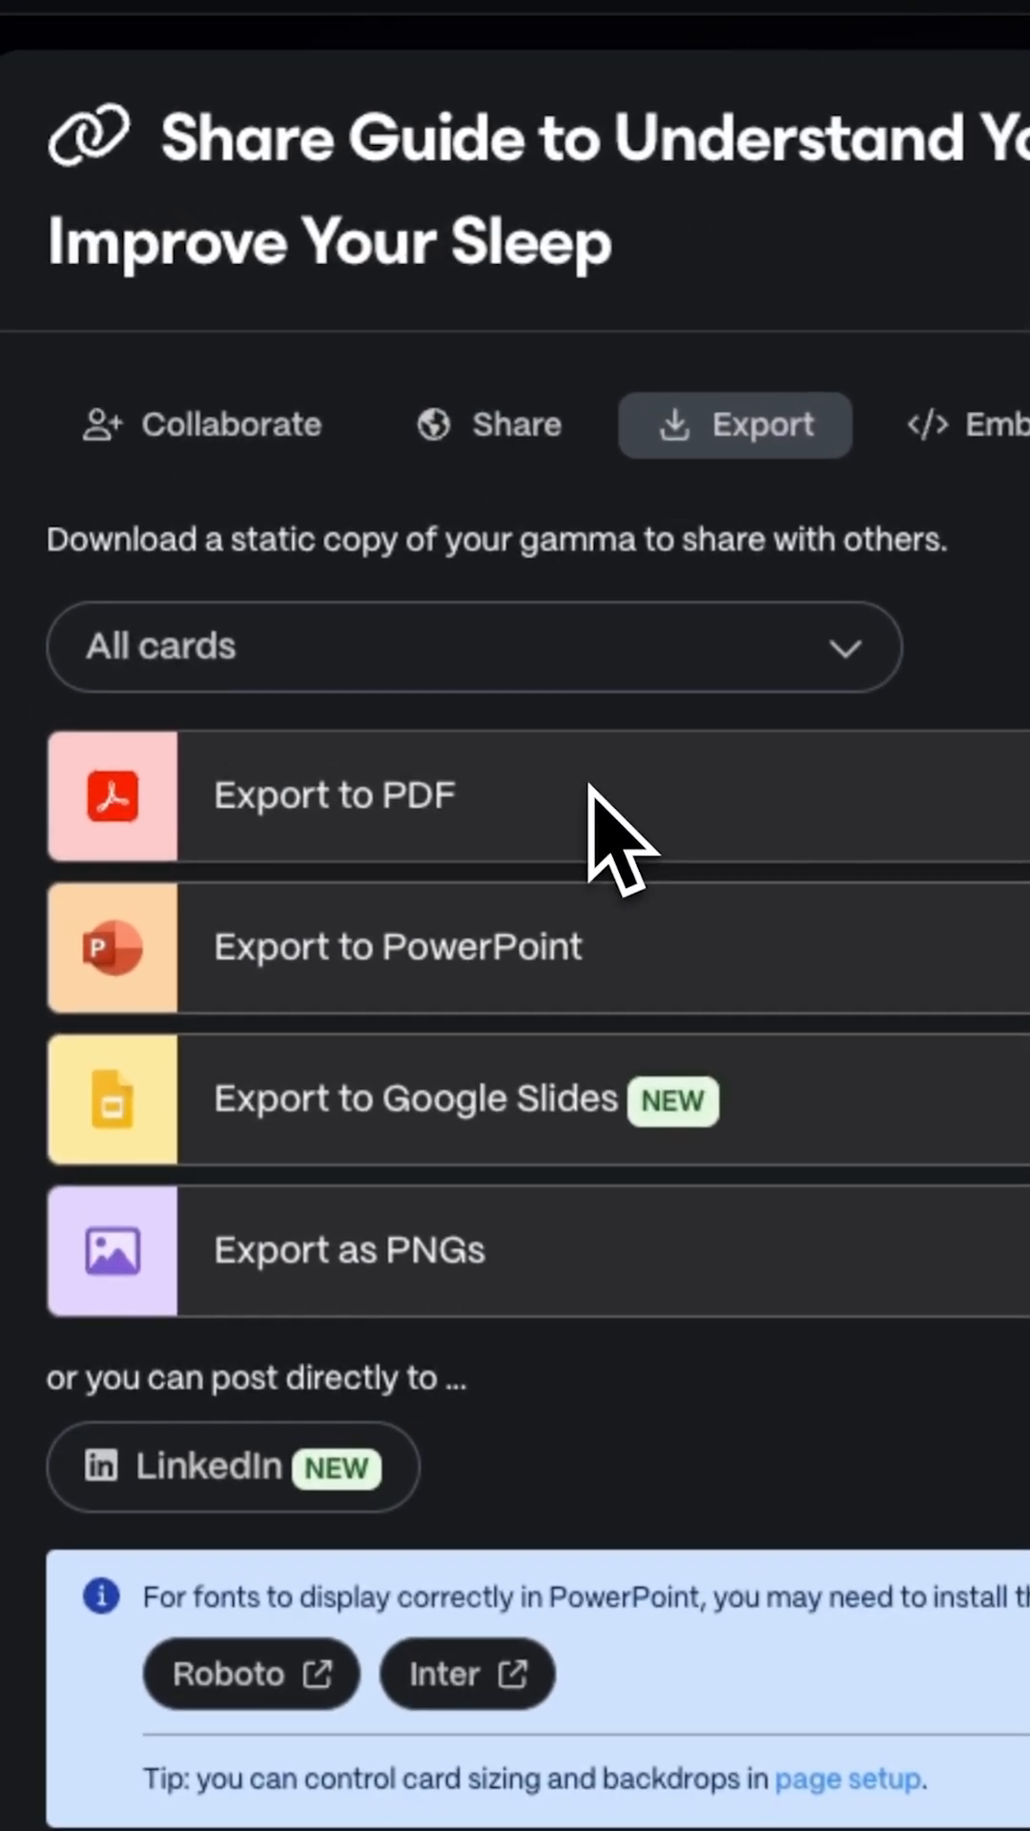
click(232, 1469)
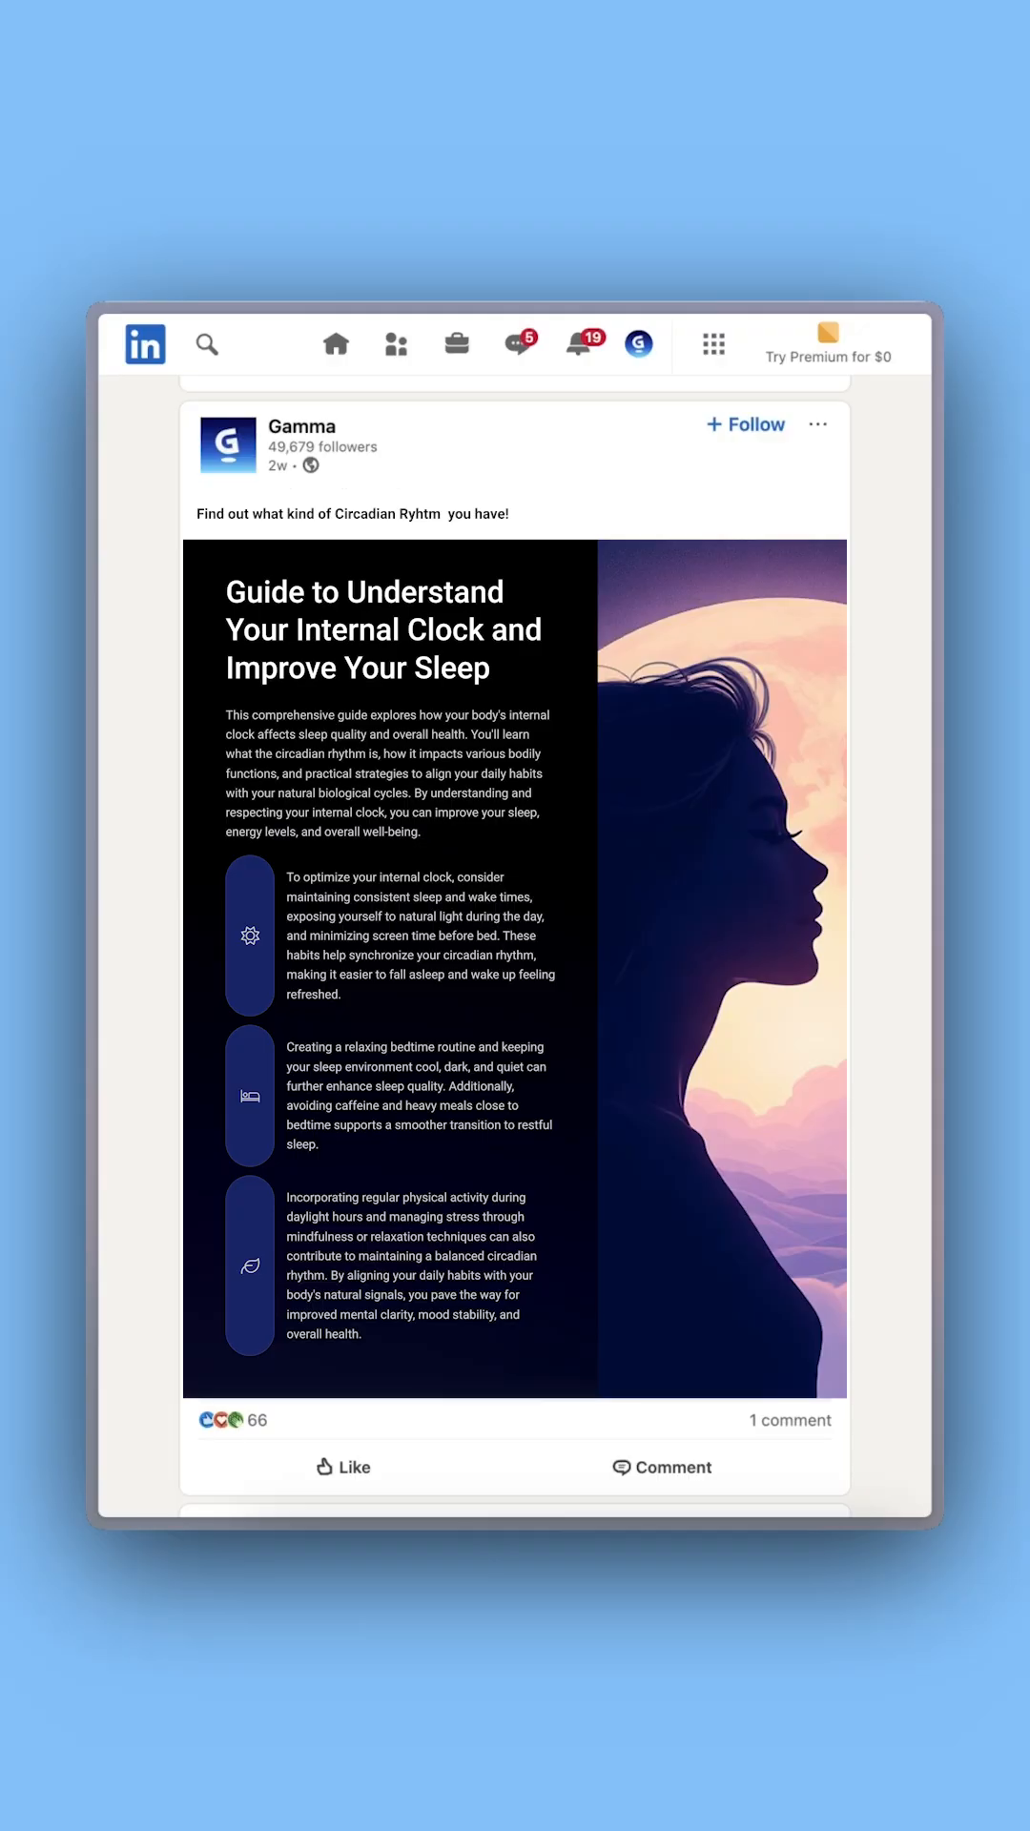